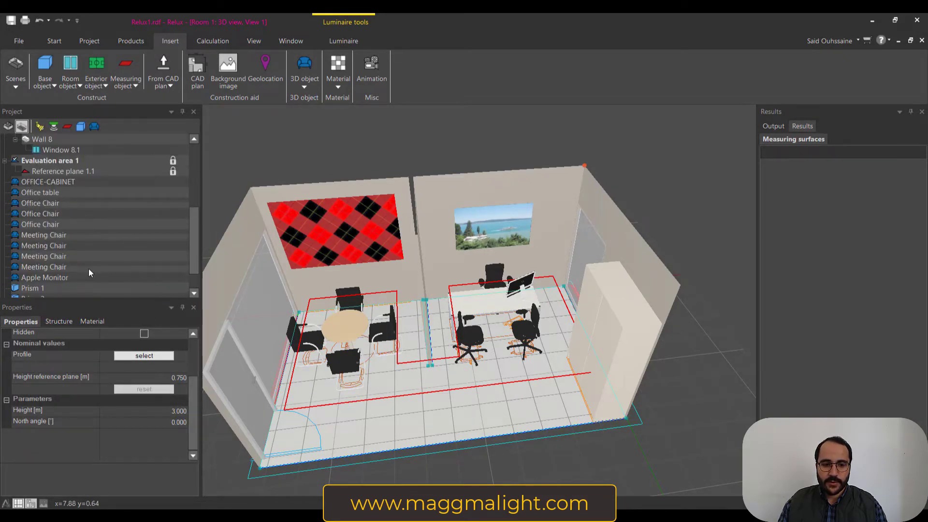
Select the first evaluation area's reference plane and orbit the room toward a top-down view.
{"action": "left_click", "coordinate": [63, 171]}
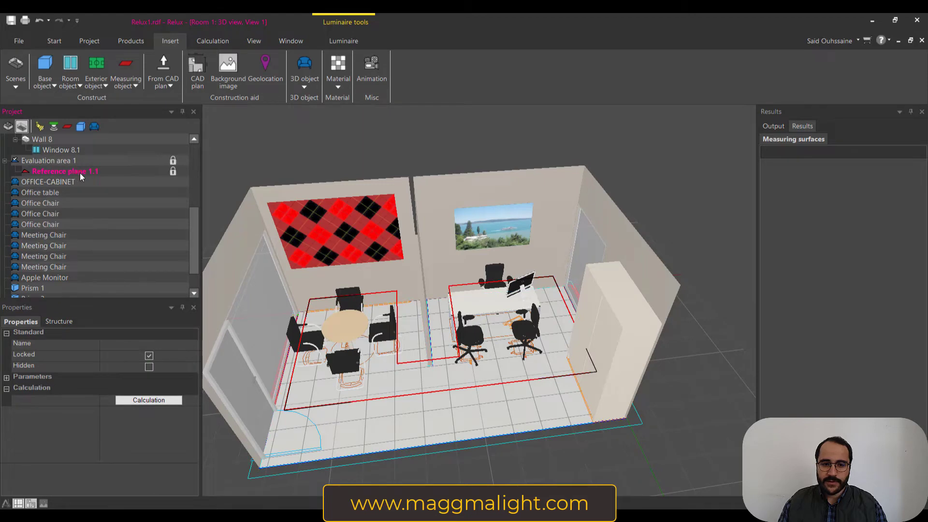
{"action": "mouse_move", "coordinate": [448, 346]}
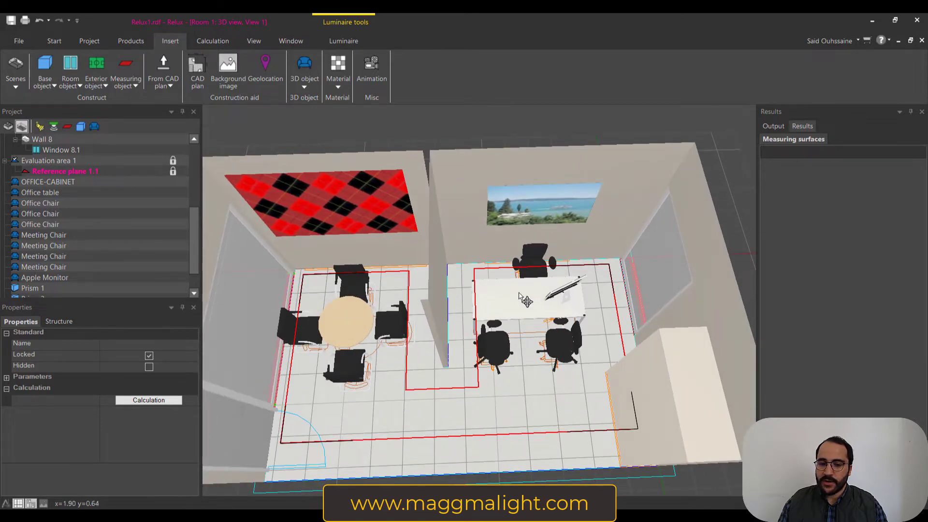
{"action": "left_click_drag", "start_coordinate": [524, 296], "coordinate": [409, 377]}
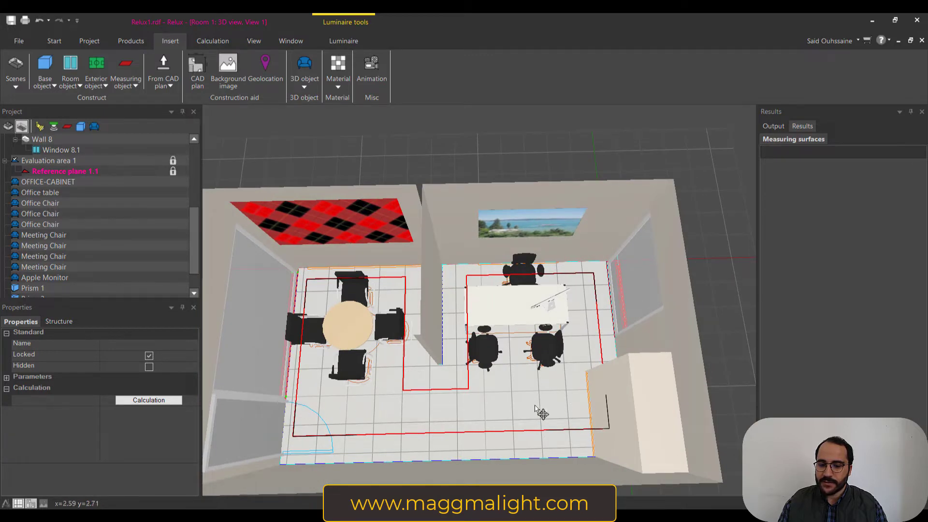
{"action": "mouse_move", "coordinate": [524, 353]}
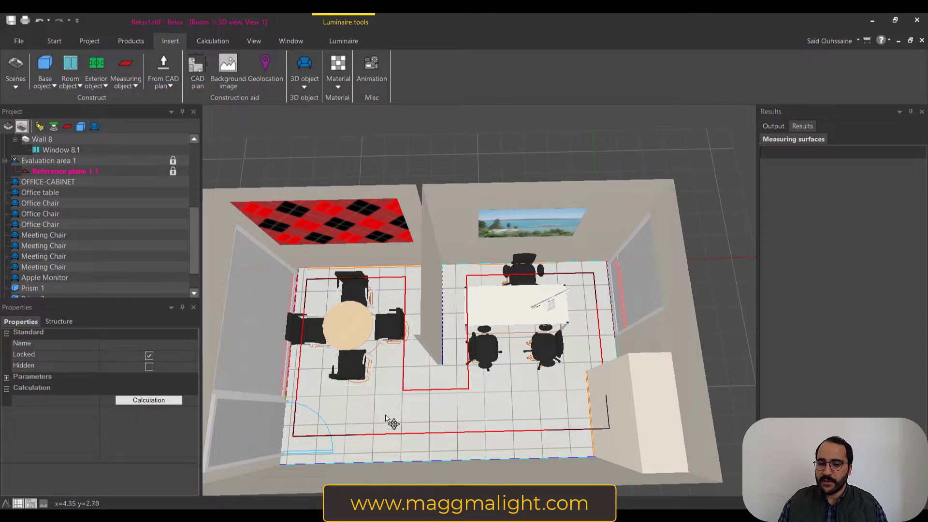
{"action": "mouse_move", "coordinate": [188, 337]}
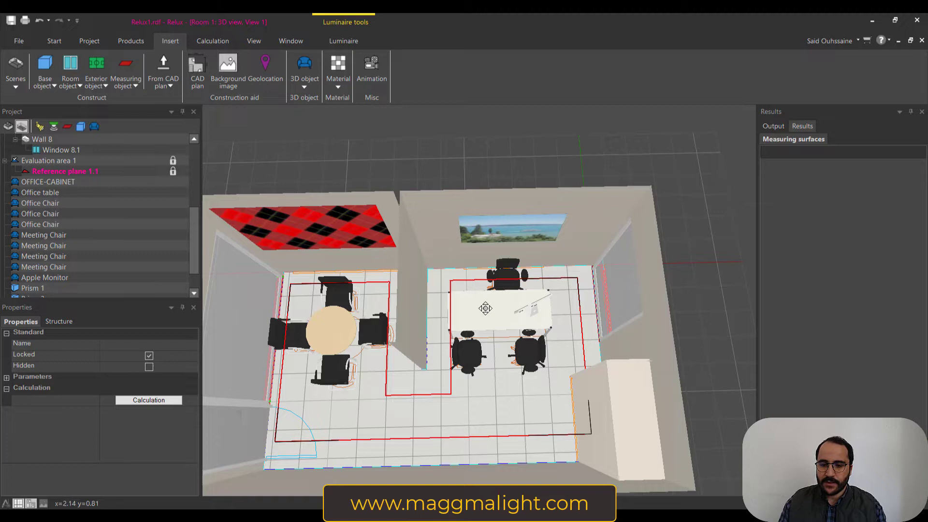
{"action": "left_click_drag", "start_coordinate": [485, 308], "coordinate": [453, 429]}
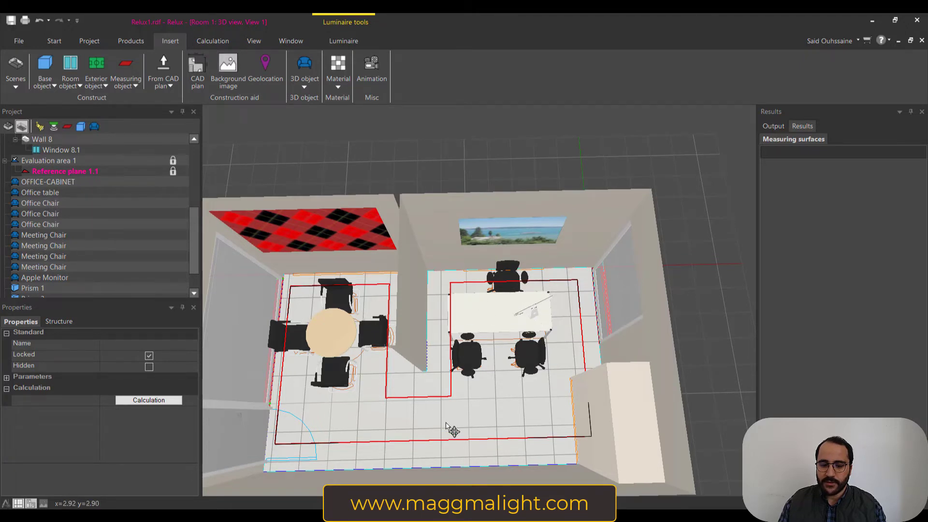
In Floor plan, insert a measuring object and draw Evaluation area 2 around the office desk.
{"action": "left_click", "coordinate": [53, 42]}
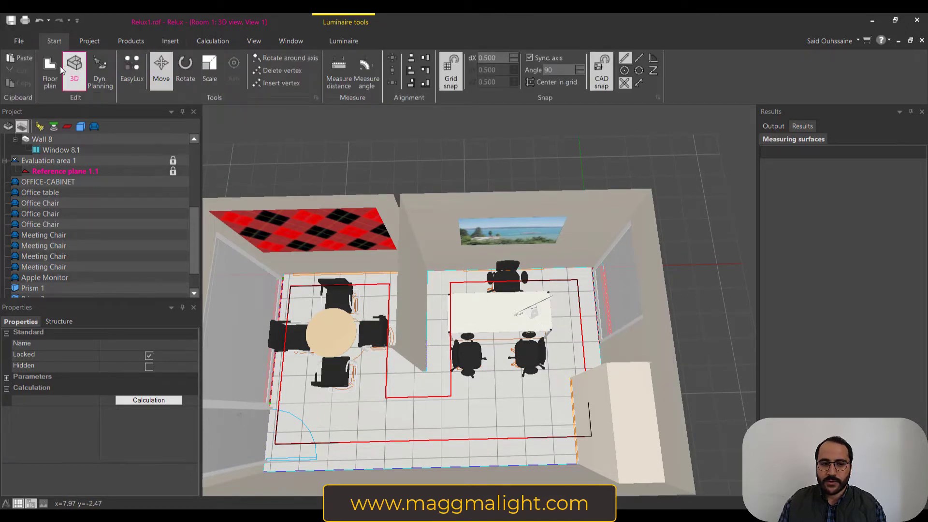
{"action": "left_click", "coordinate": [49, 68]}
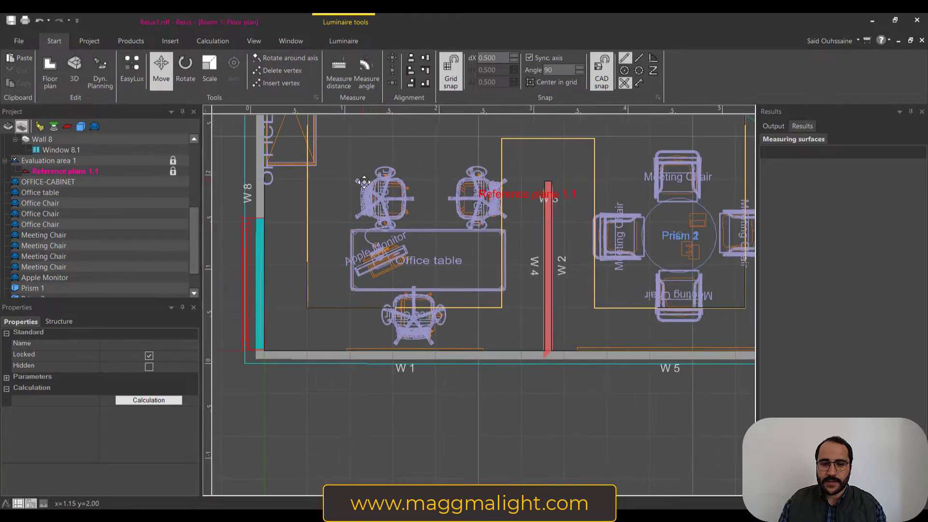
{"action": "left_click", "coordinate": [170, 41]}
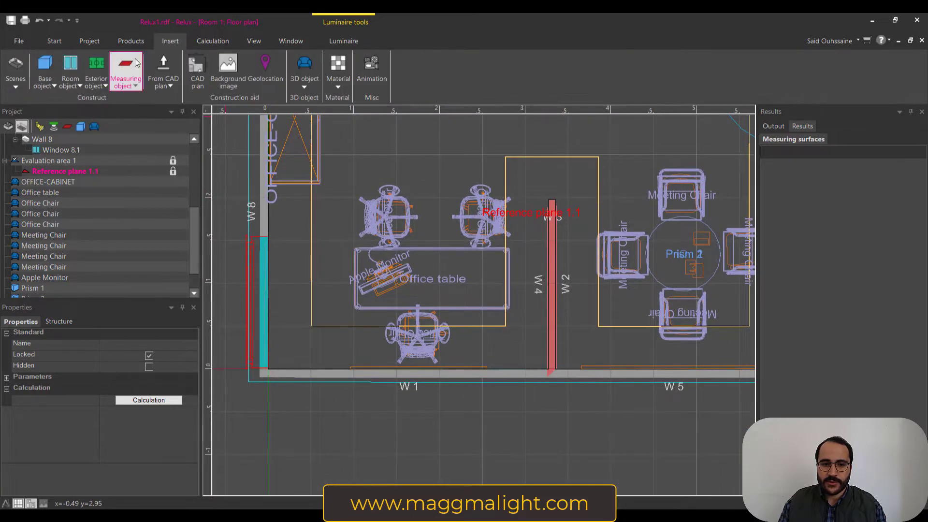
{"action": "left_click", "coordinate": [140, 74]}
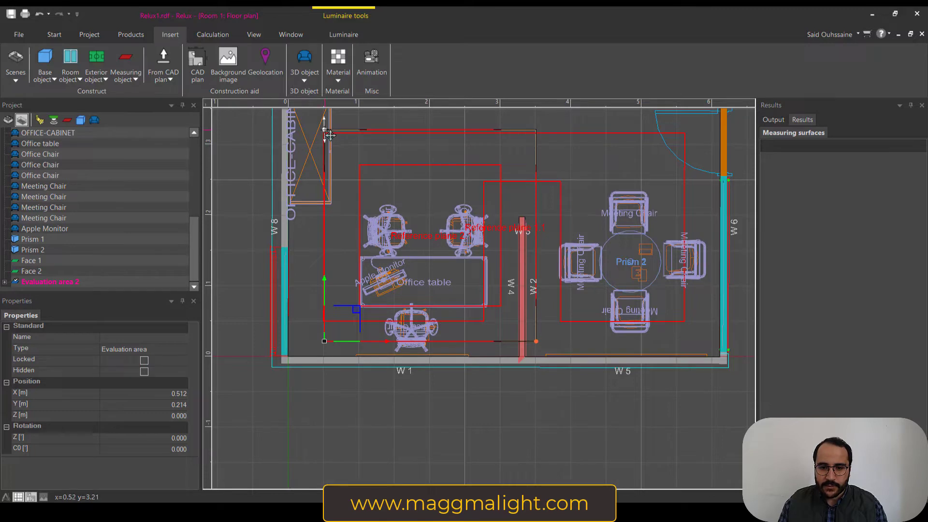
{"action": "left_click_drag", "start_coordinate": [329, 137], "coordinate": [332, 207]}
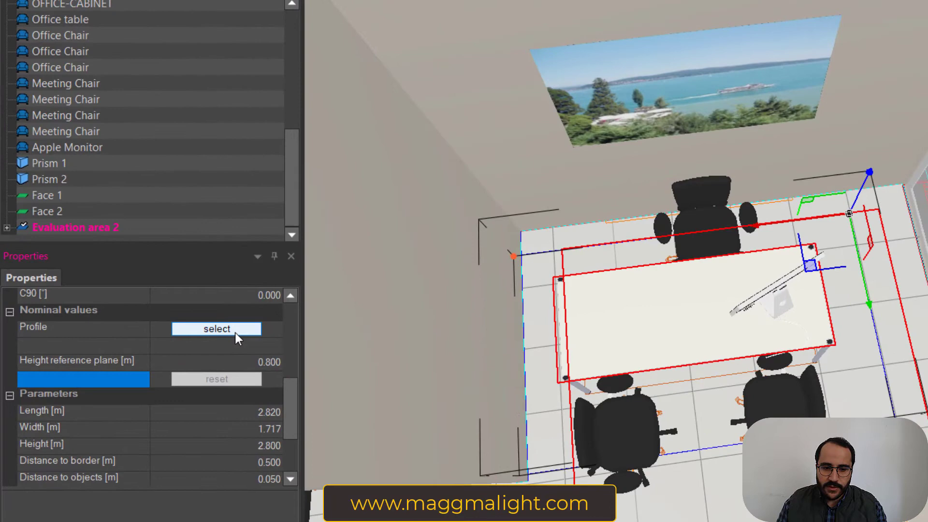
Set the desk area's nominal values to SN EN 12464-1 profile 5.26.1 'Filing, copying, etc.'.
{"action": "left_click", "coordinate": [216, 329]}
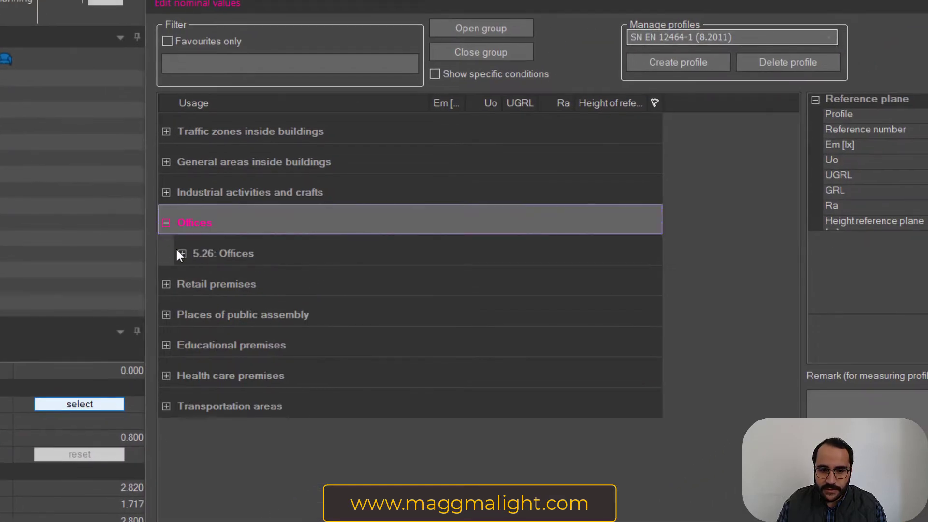
{"action": "left_click", "coordinate": [174, 254]}
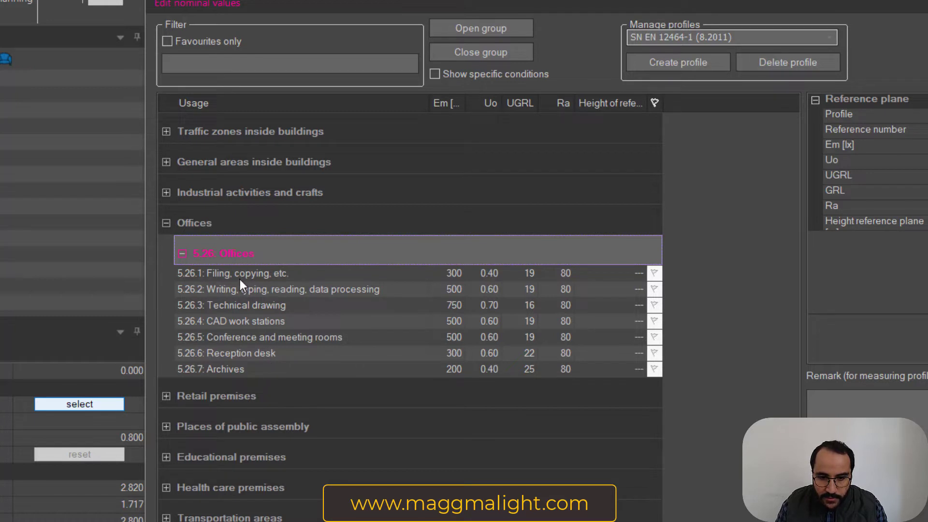
{"action": "left_click", "coordinate": [233, 273]}
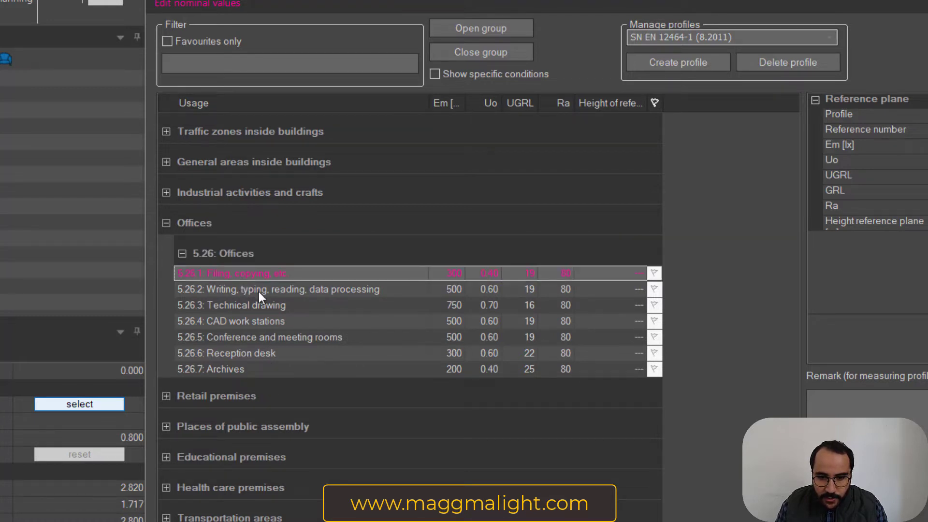
{"action": "left_click", "coordinate": [283, 289]}
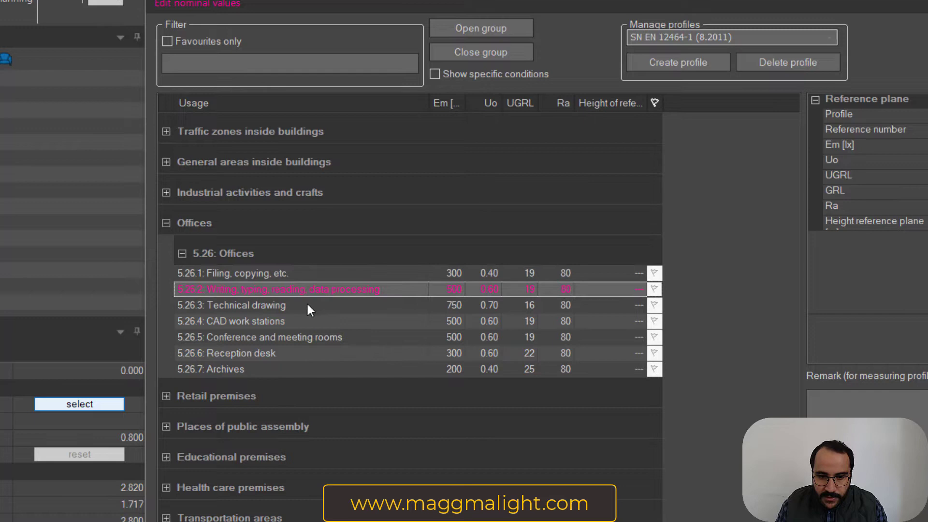
{"action": "mouse_move", "coordinate": [337, 293]}
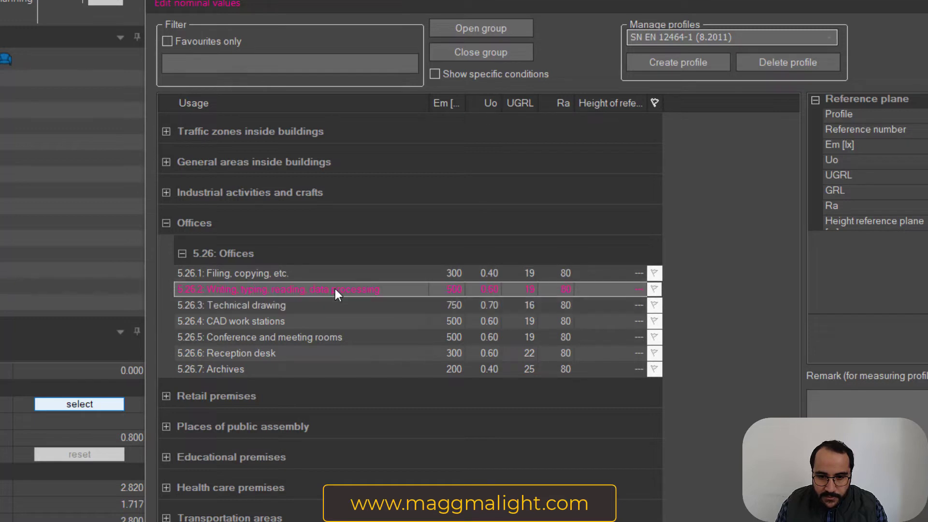
{"action": "mouse_move", "coordinate": [269, 283]}
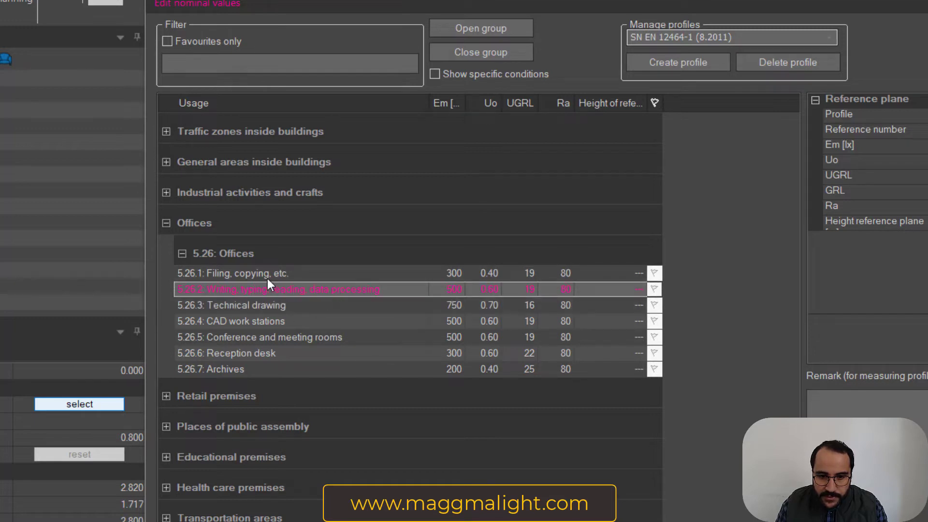
{"action": "left_click", "coordinate": [245, 273]}
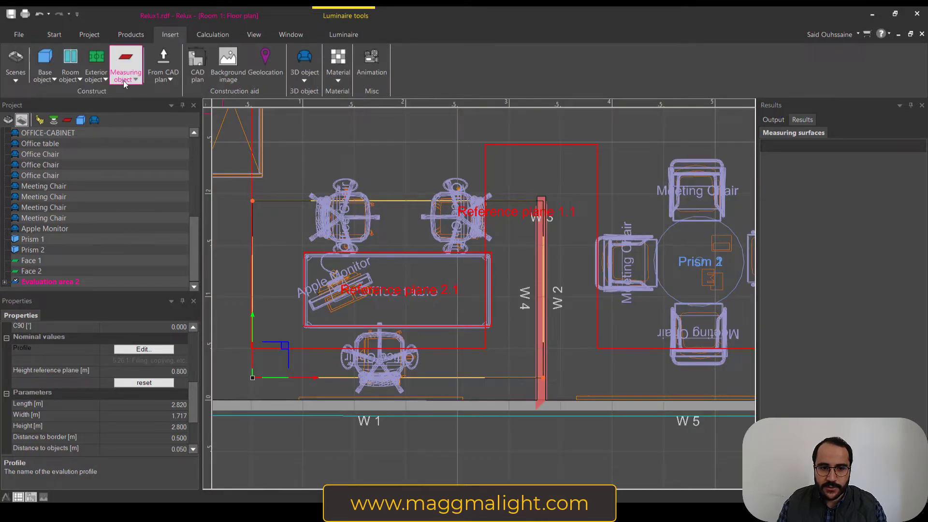
Insert Evaluation area 3 over the round meeting table and its chairs.
{"action": "left_click", "coordinate": [126, 77]}
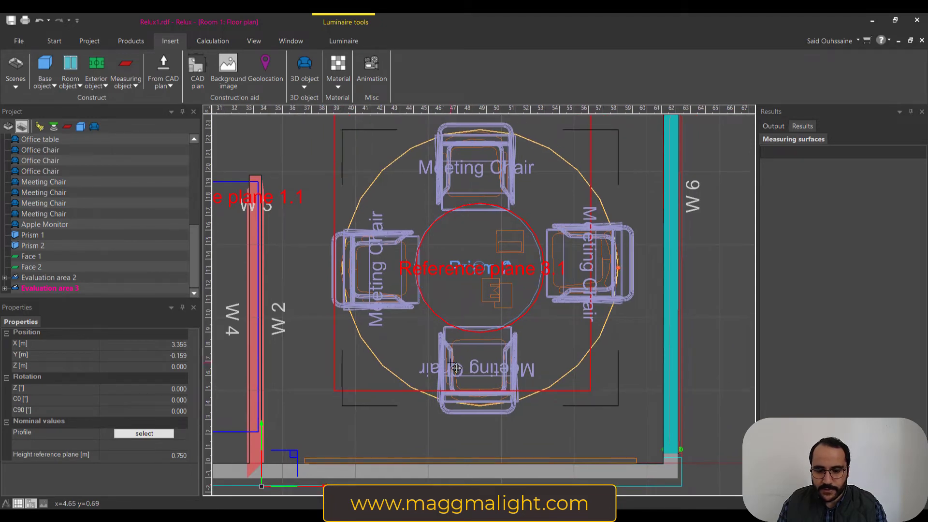
Switch from the floor plan to the 3D room view showing both evaluation areas.
{"action": "left_click", "coordinate": [54, 41]}
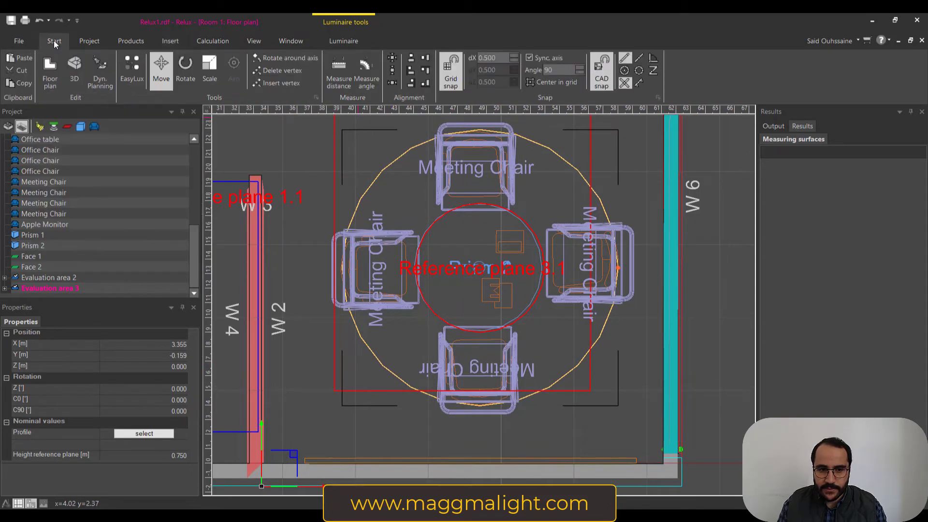
{"action": "left_click", "coordinate": [74, 68]}
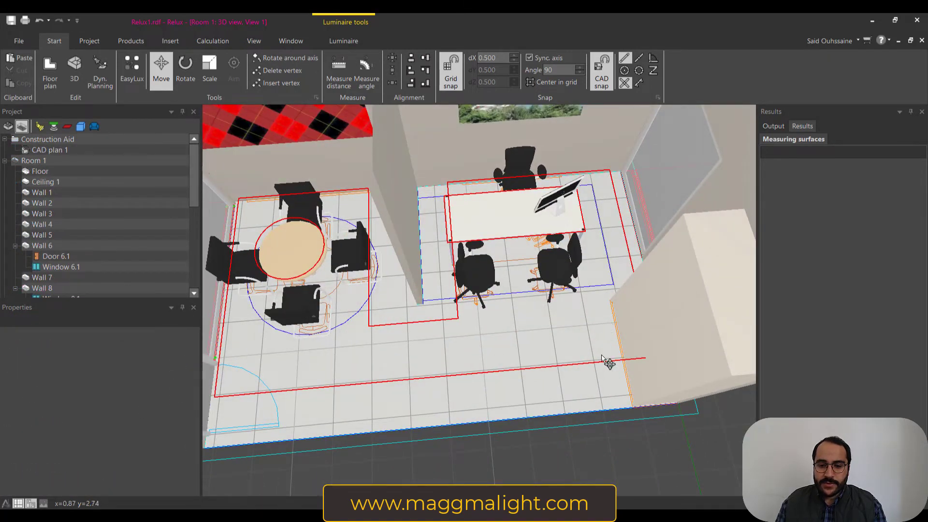
{"action": "mouse_move", "coordinate": [492, 346]}
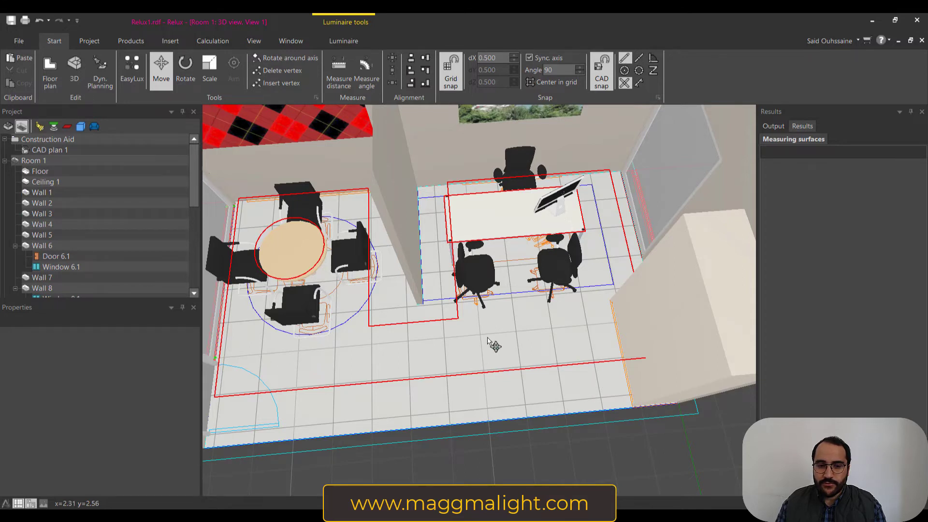
In Floor plan, place a 5.347 × 1.5 m evaluation area along W 7 with border distance 0.
{"action": "left_click", "coordinate": [130, 68]}
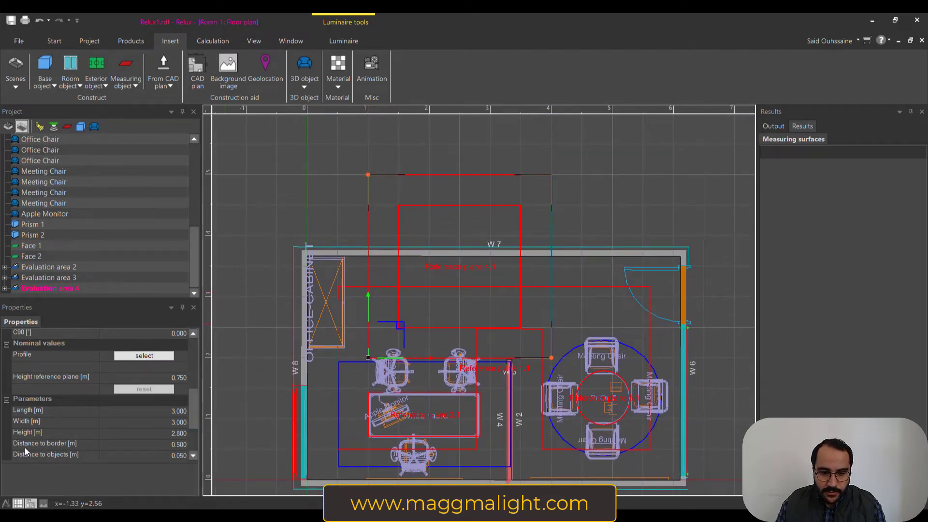
{"action": "left_click", "coordinate": [46, 444]}
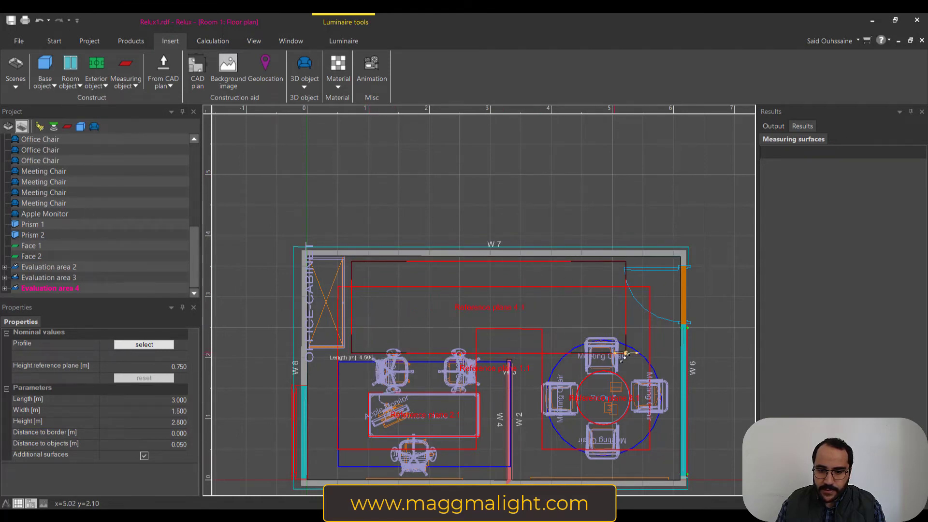
{"action": "left_click_drag", "start_coordinate": [625, 355], "coordinate": [680, 355]}
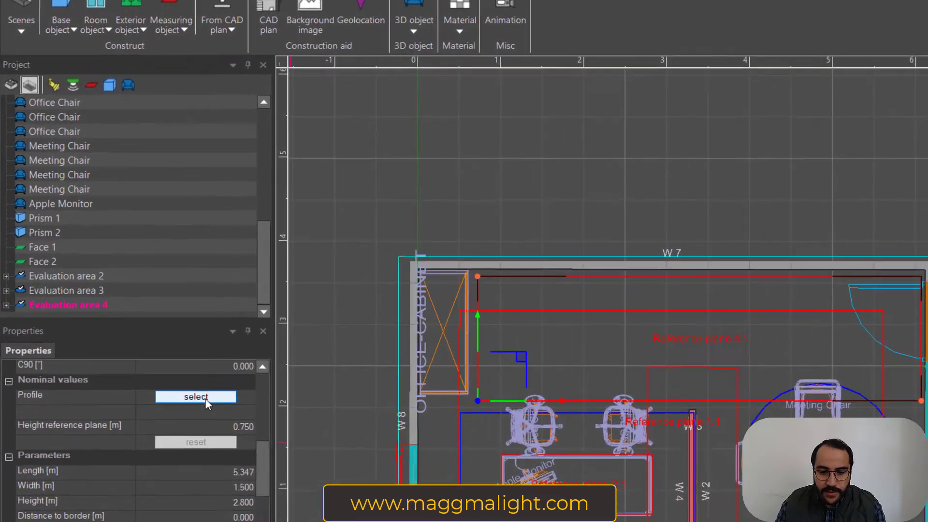
Assign profile 5.1.1 Circulation areas and corridors (100 lx, Uo 0.40) to the fourth area.
{"action": "left_click", "coordinate": [196, 397]}
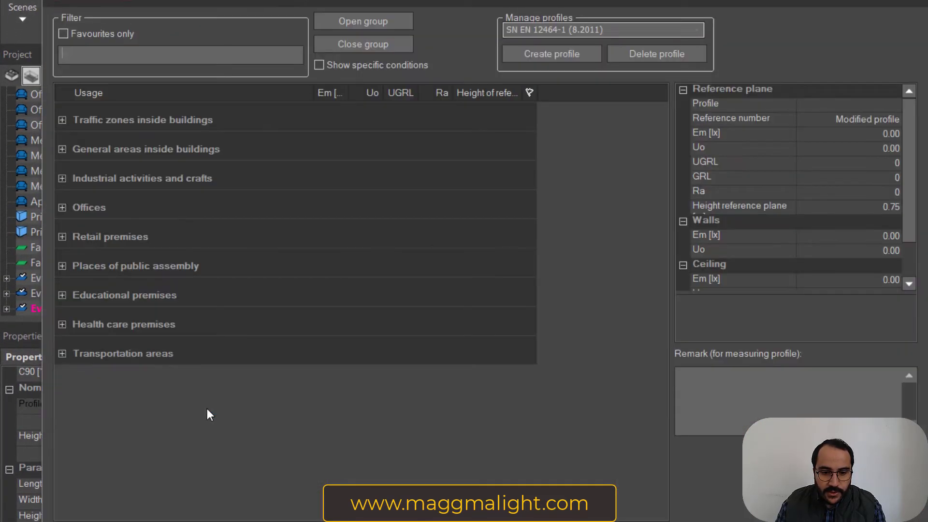
{"action": "mouse_move", "coordinate": [103, 130]}
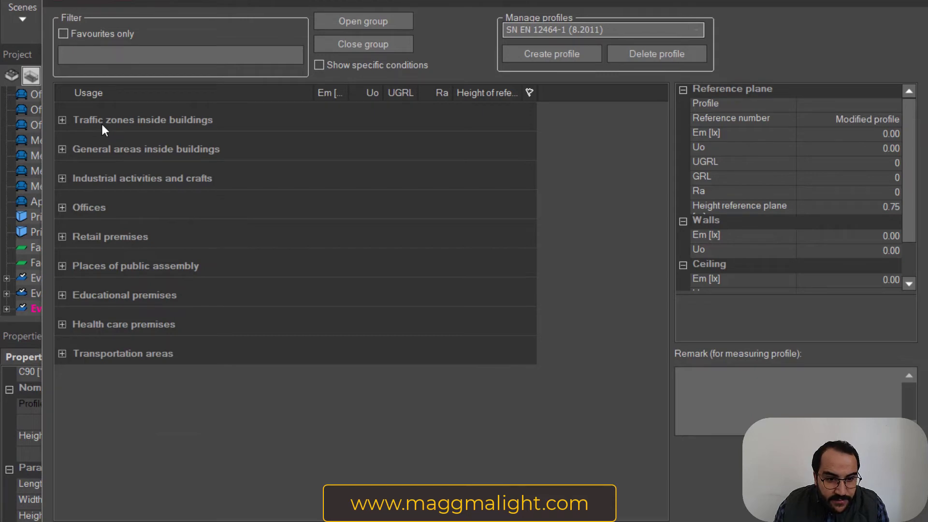
{"action": "left_click", "coordinate": [63, 120]}
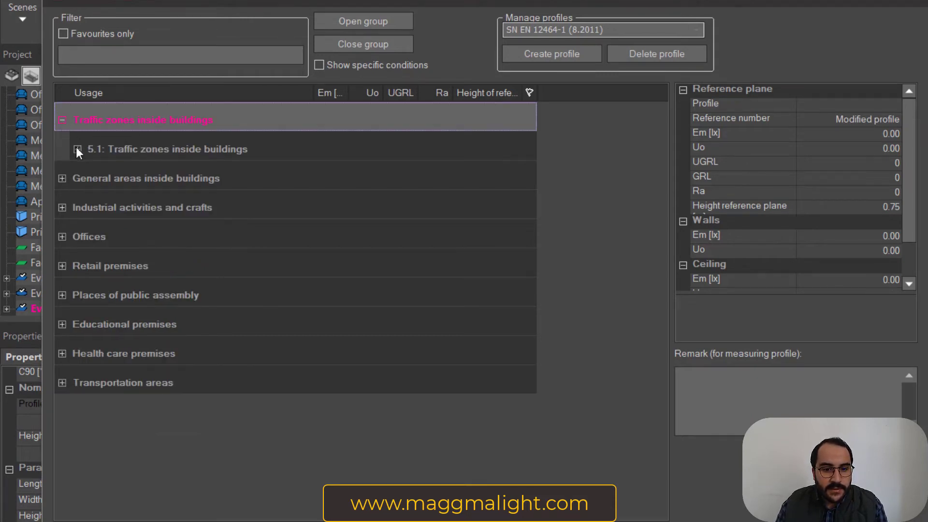
{"action": "left_click", "coordinate": [77, 149]}
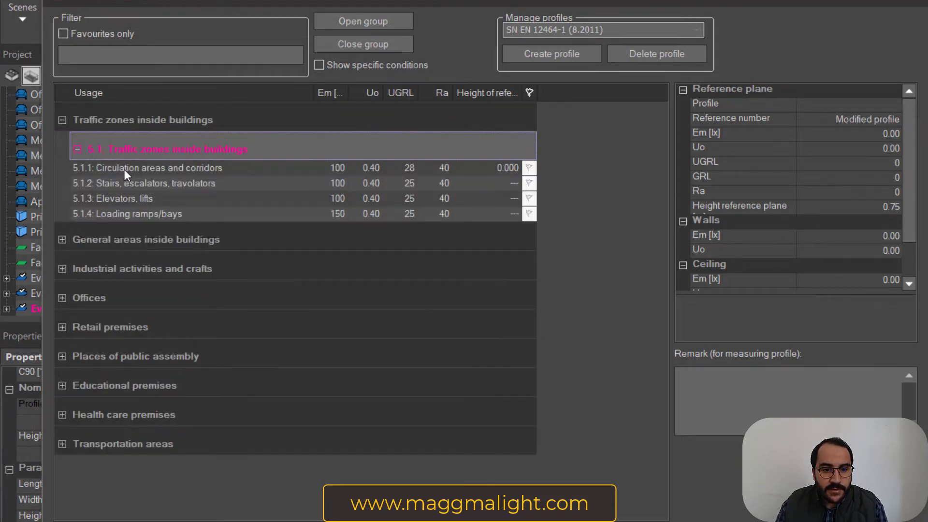
{"action": "left_click", "coordinate": [145, 167]}
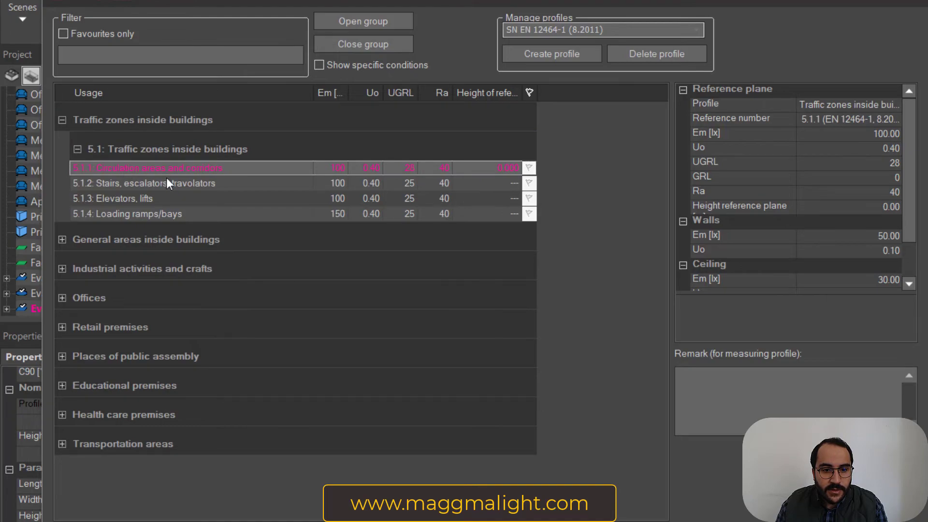
{"action": "mouse_move", "coordinate": [447, 241]}
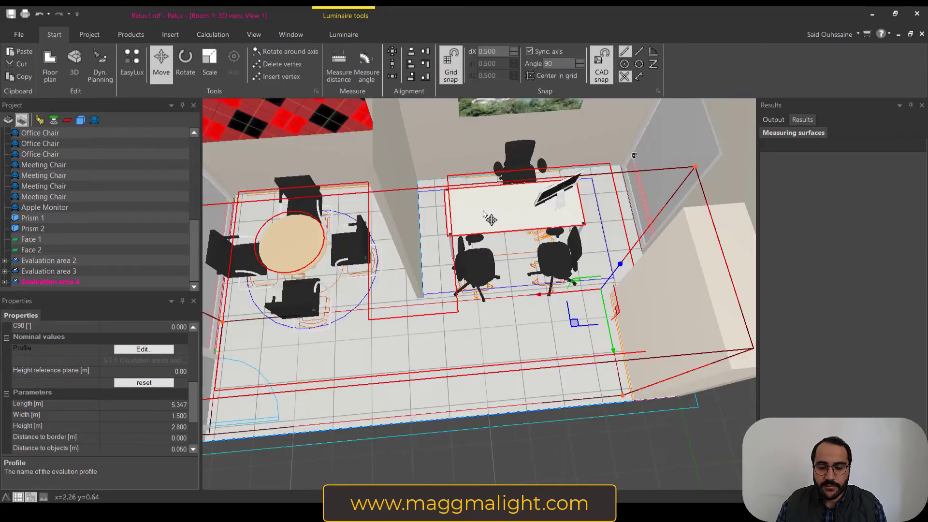
{"action": "left_click_drag", "start_coordinate": [490, 217], "coordinate": [493, 296]}
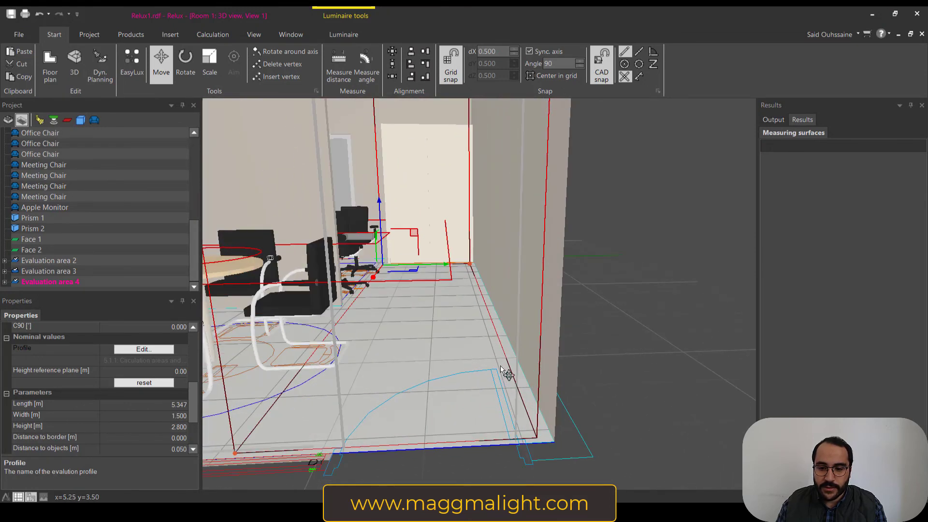
{"action": "left_click_drag", "start_coordinate": [503, 370], "coordinate": [437, 358]}
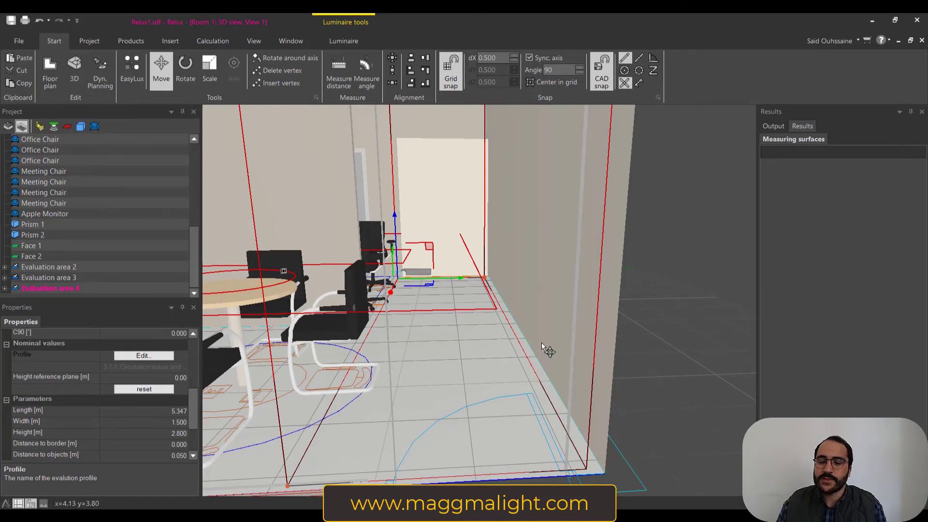
{"action": "left_click_drag", "start_coordinate": [548, 346], "coordinate": [493, 366]}
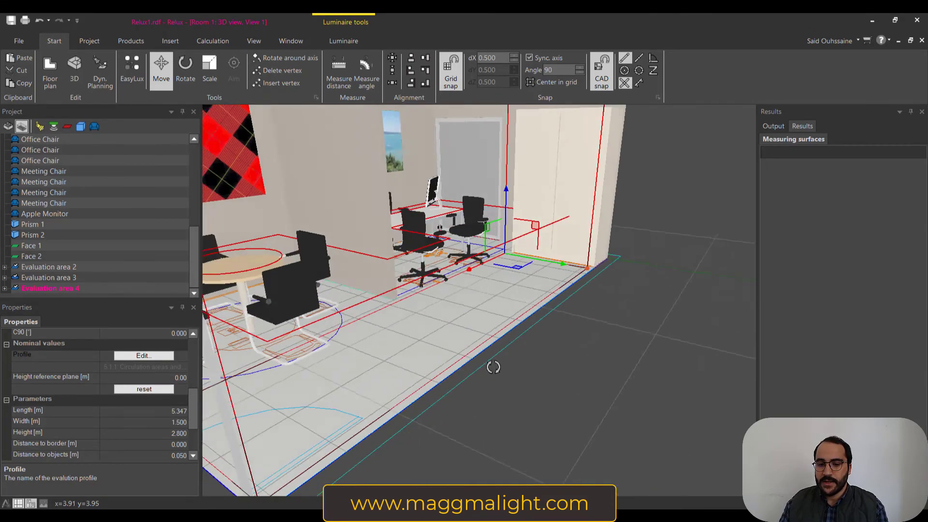
{"action": "left_click_drag", "start_coordinate": [493, 367], "coordinate": [486, 371]}
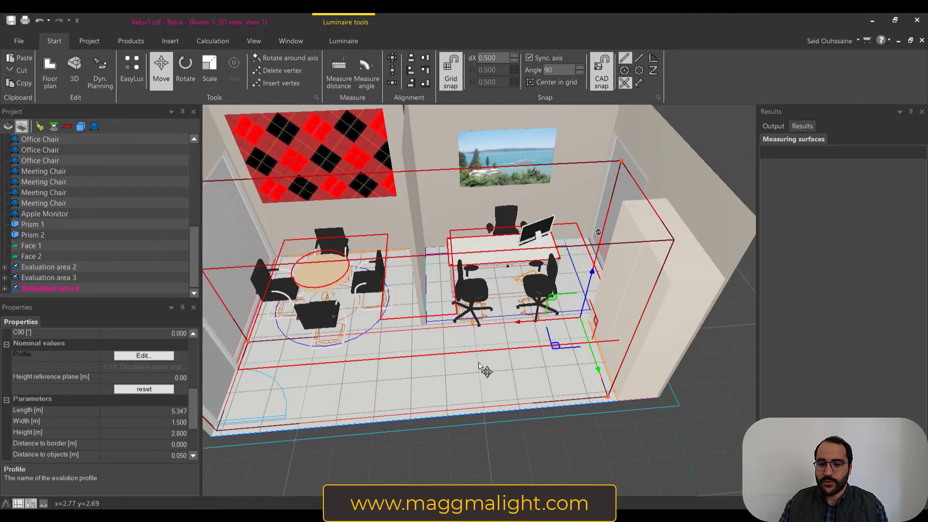
{"action": "mouse_move", "coordinate": [415, 396]}
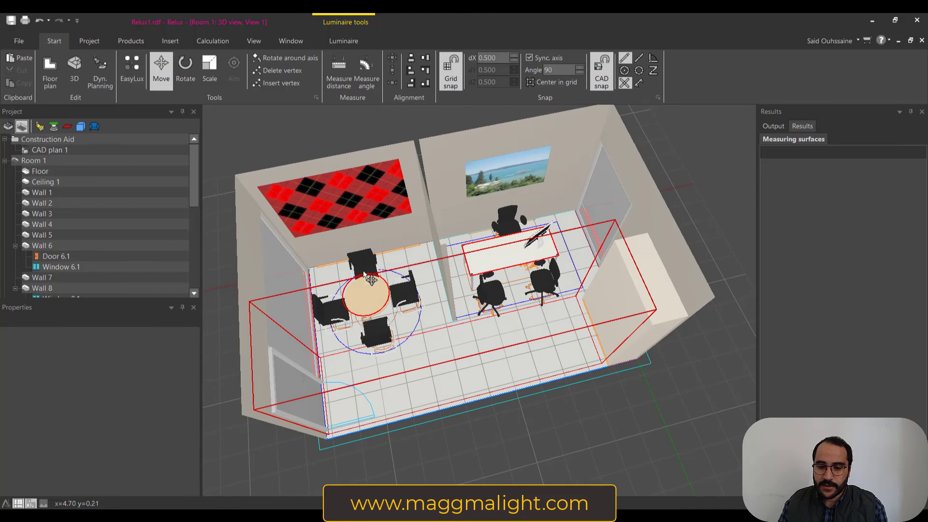
{"action": "scroll", "scroll_direction": "down", "scroll_amount": 3}
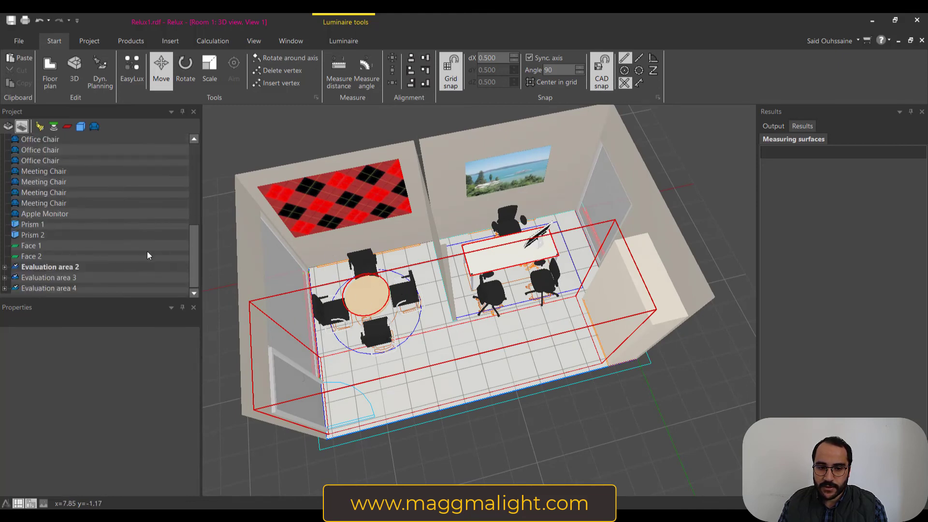
{"action": "left_click", "coordinate": [50, 288]}
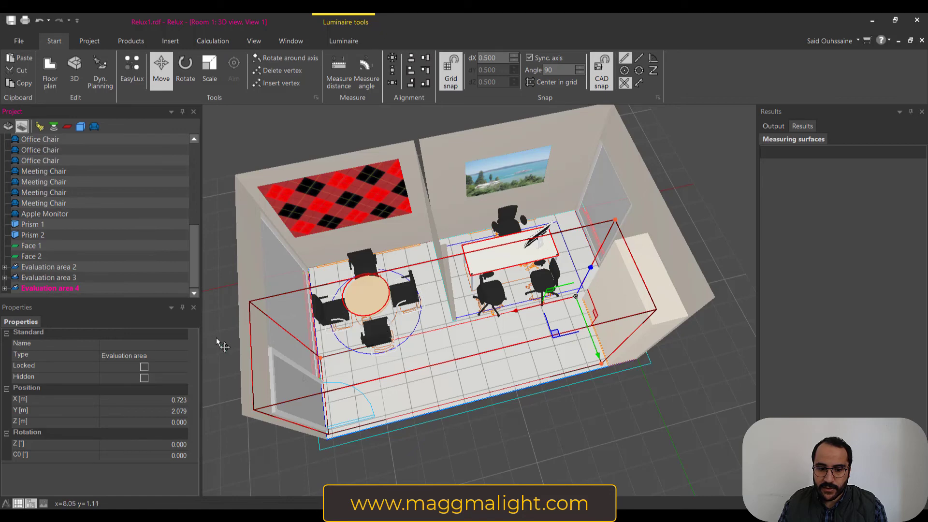